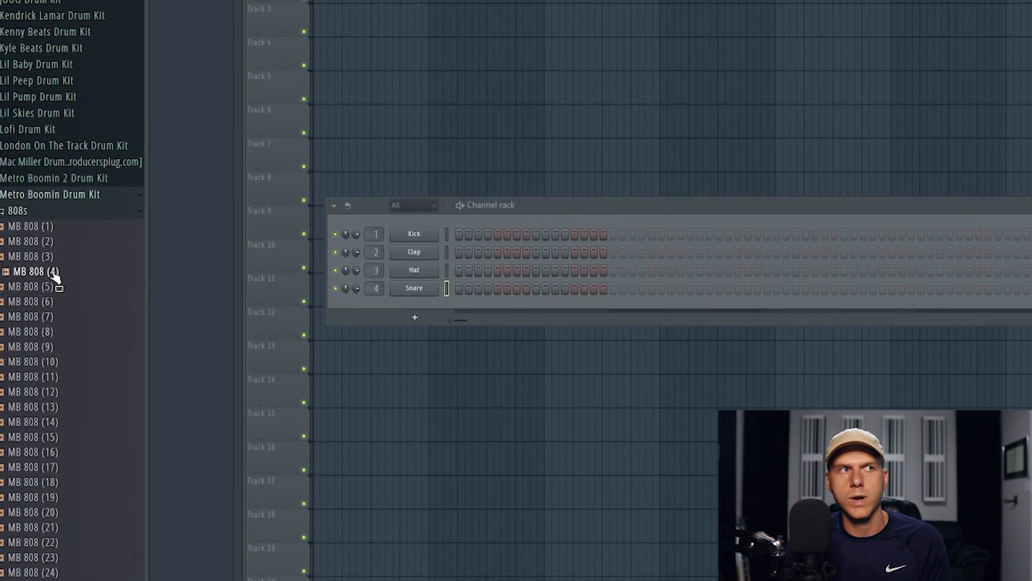
- Preview the MB 808 (4) sample from the 808s folder in Edison
right_click(34, 271)
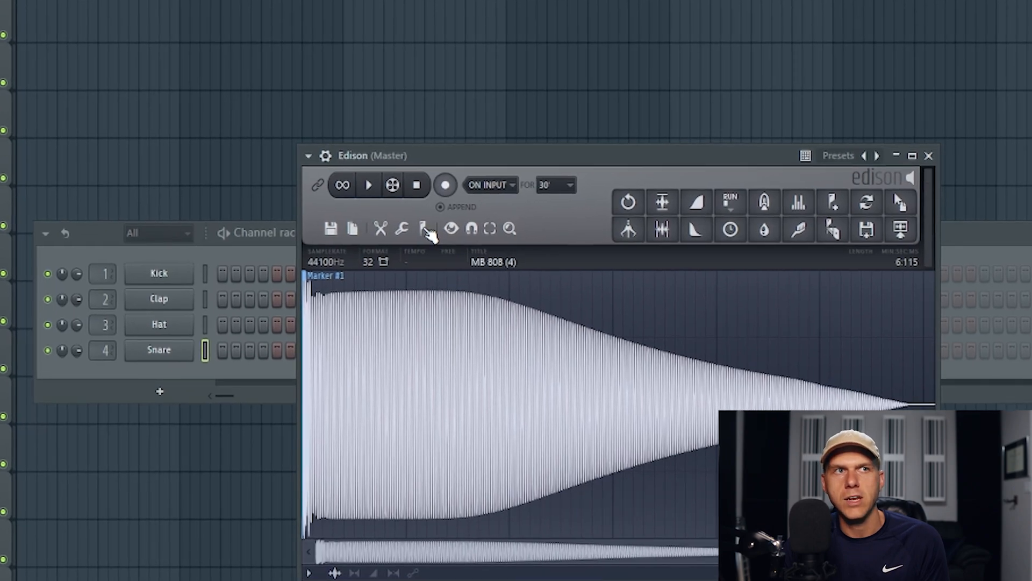
- Close the MB 808 (4) waveform preview and return to the playlist
left_click(424, 228)
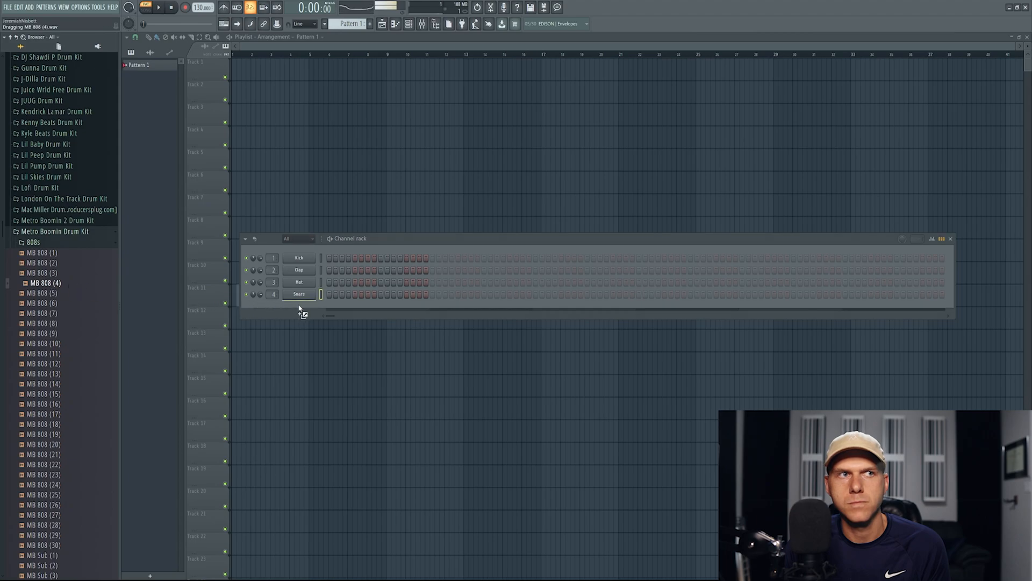
- Load MB 808 (4) into the channel rack as a fifth channel below Snare
left_click_drag(45, 283, 299, 307)
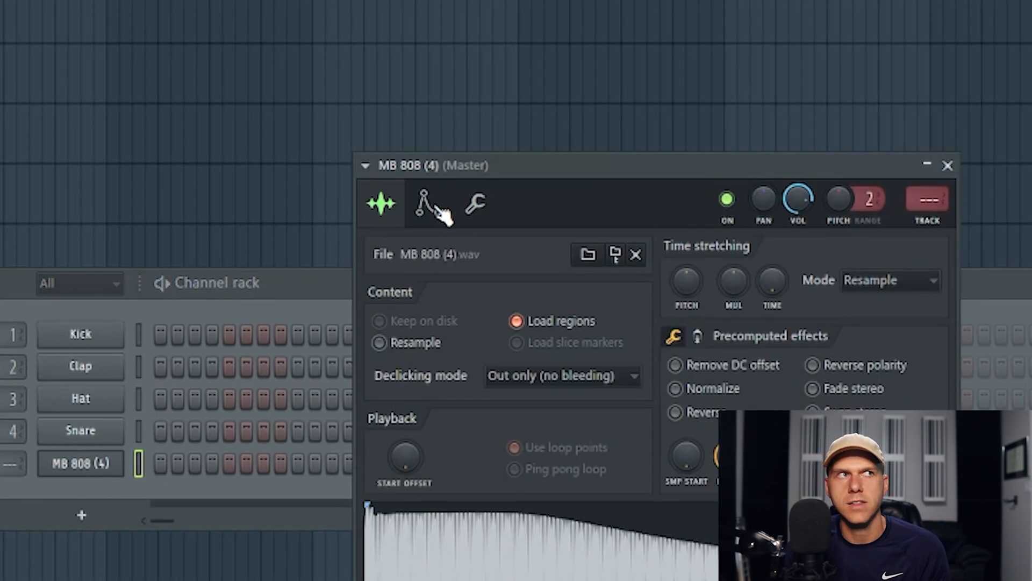
- Show the MB 808 (4) channel's envelope and root note settings
left_click(428, 205)
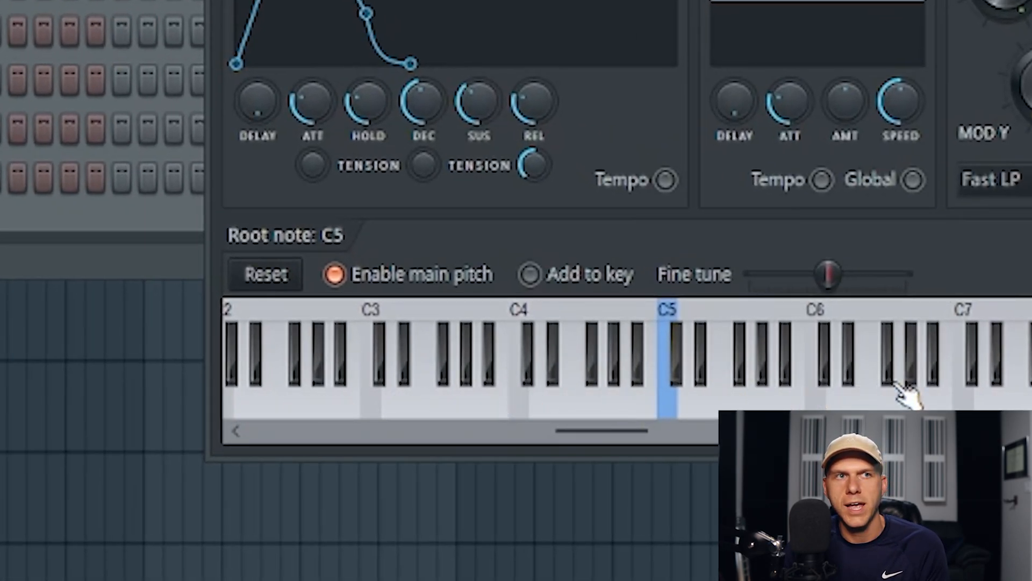
mouse_move(510, 320)
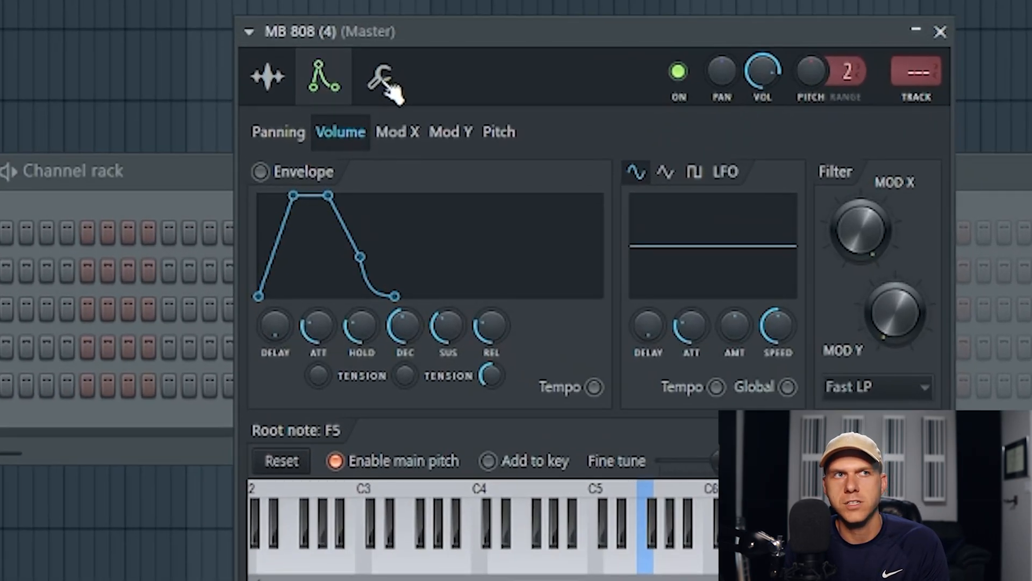
- Show the MB 808 (4) channel's miscellaneous settings with polyphony and group cut
left_click(380, 76)
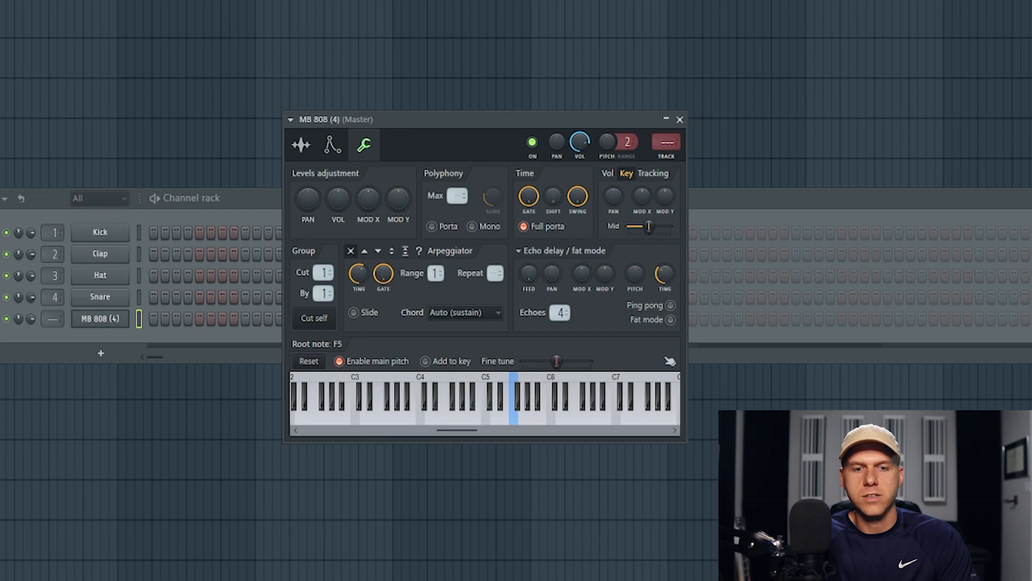
left_click(539, 401)
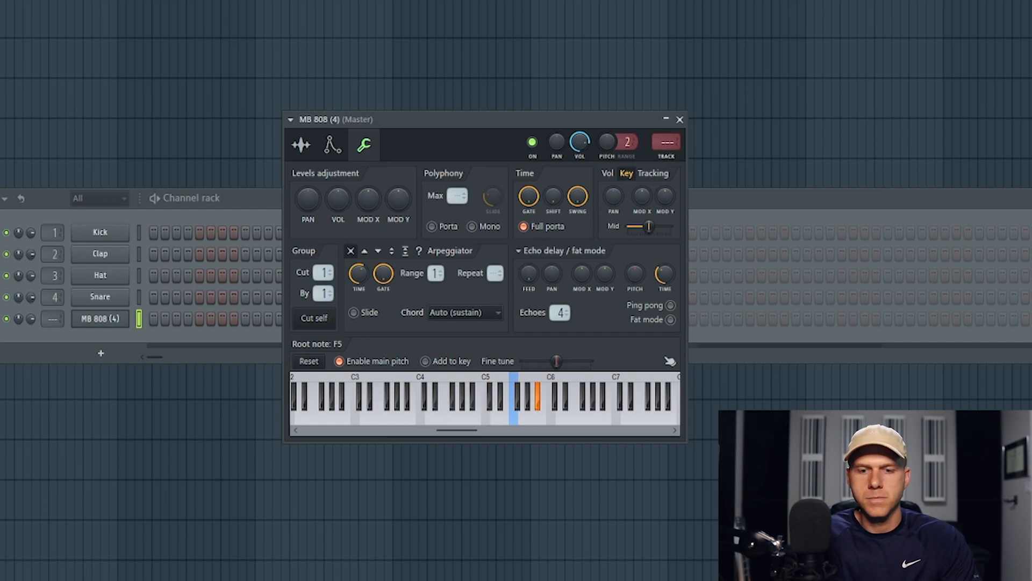
left_click(553, 401)
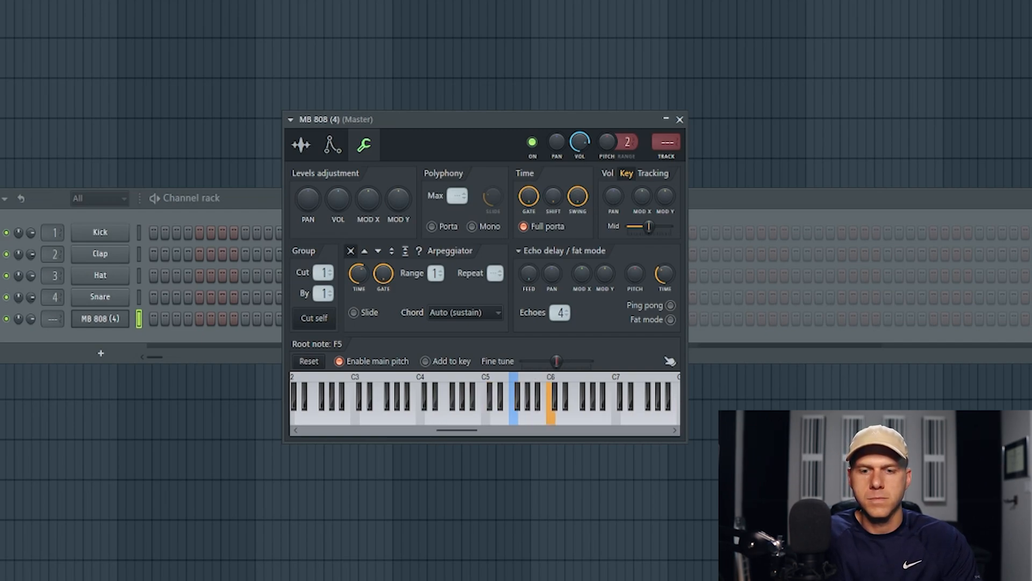
left_click(529, 401)
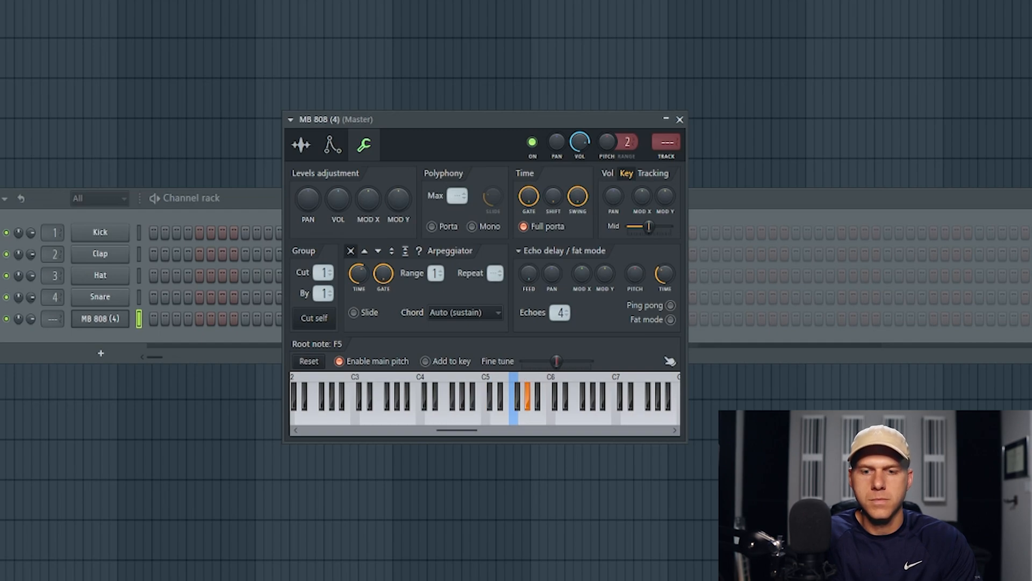